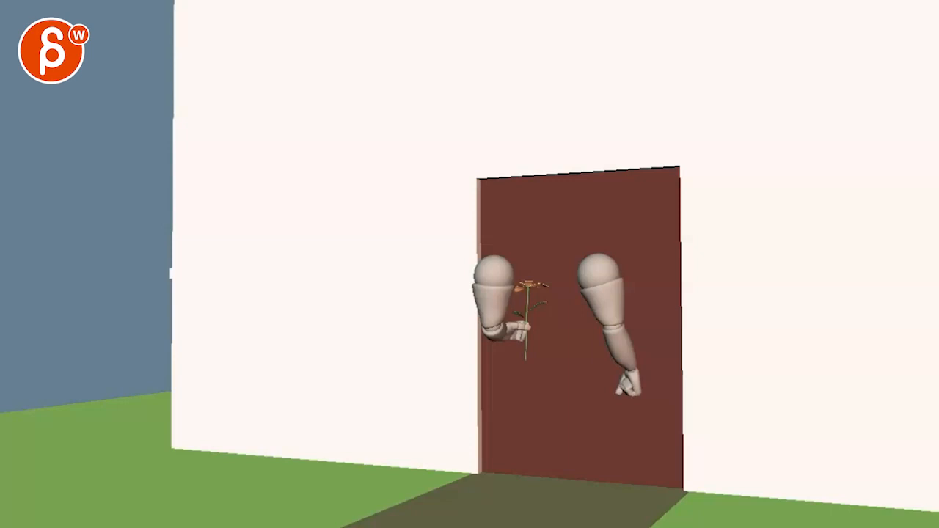
Choose bright green #55ff00 in the annotation colour picker
drag(539, 132, 734, 510)
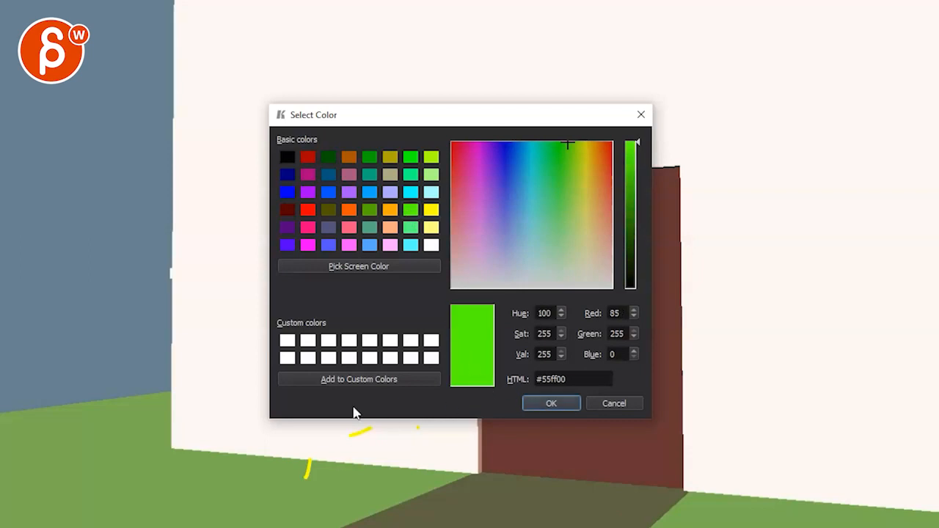
Confirm the bright green pen colour and close the Select Color dialog
click(551, 403)
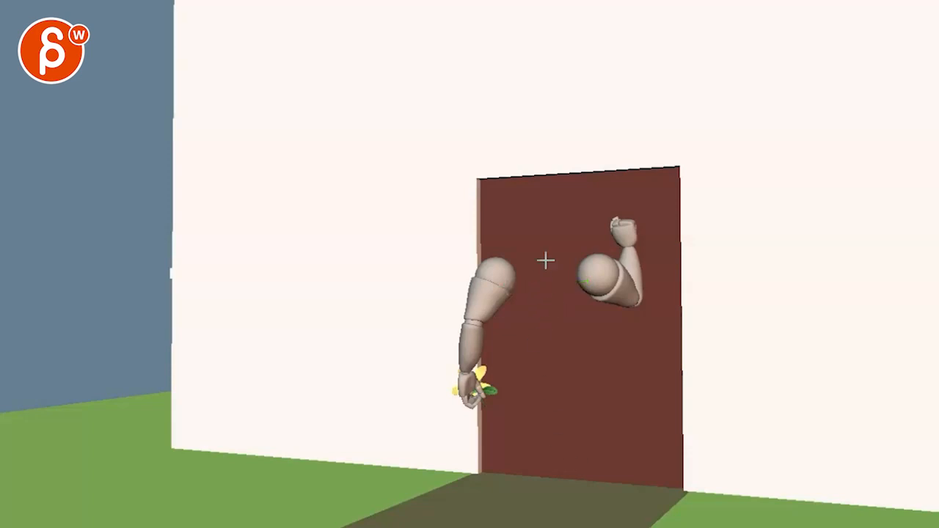
mouse_move(591, 271)
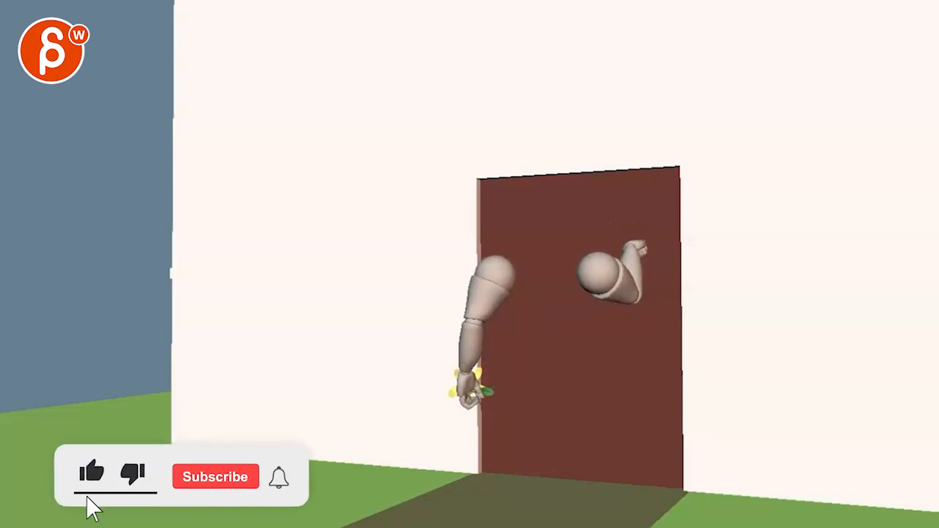
Pause on the knocking pose and draw a green mark above the raised fist
click(215, 476)
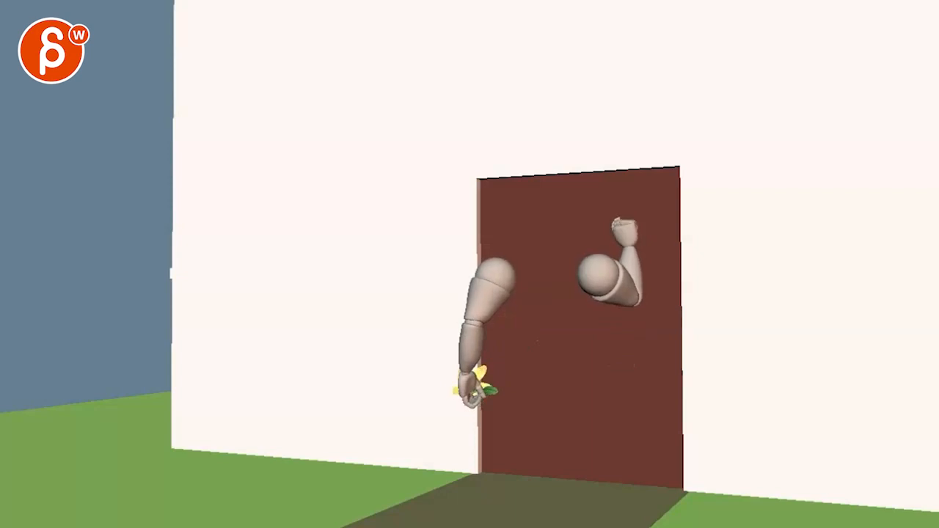
drag(580, 209, 686, 180)
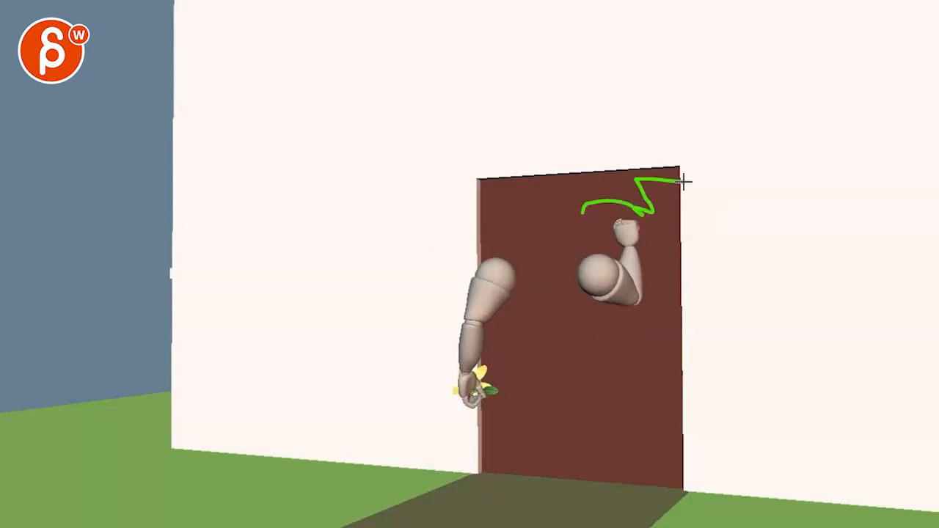
Extend the green stroke to complete the circle around the knocking fist
drag(686, 182, 864, 311)
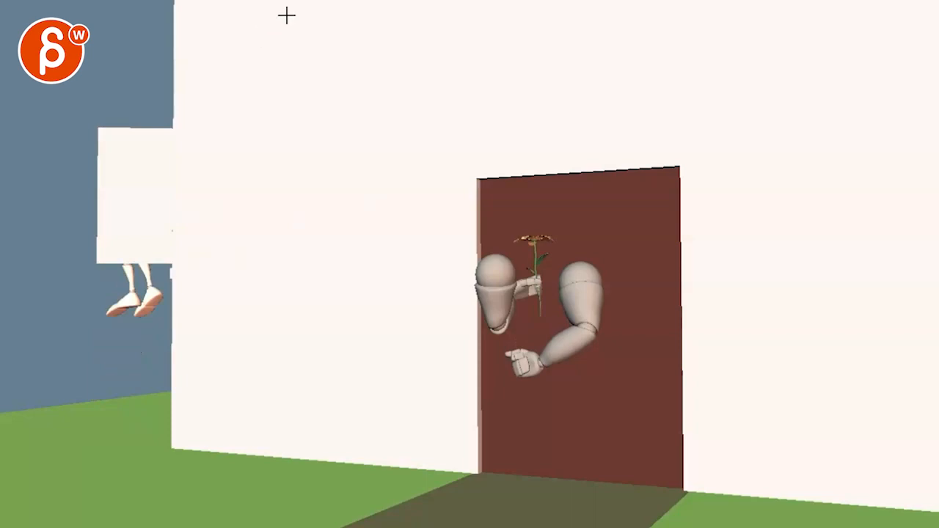
drag(285, 13, 461, 470)
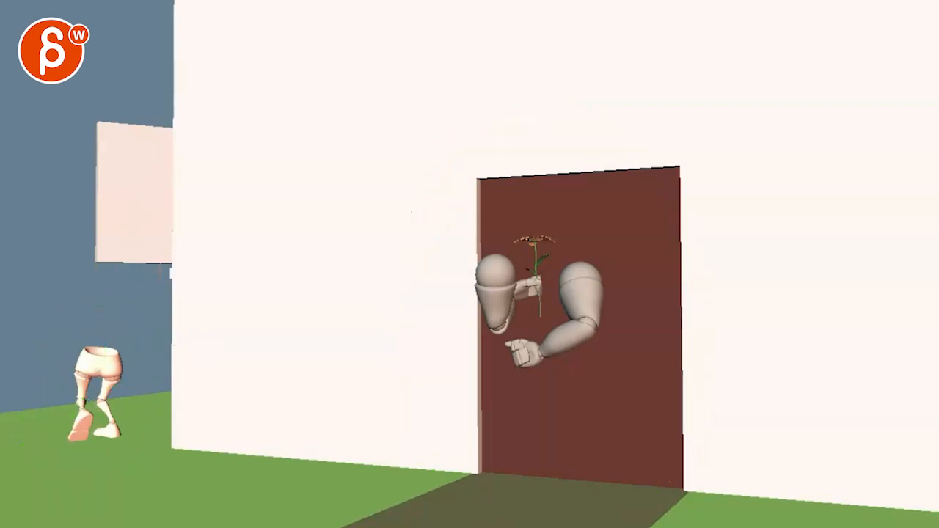
Draw green circles around the arms at the door and the walking legs
drag(194, 190, 88, 463)
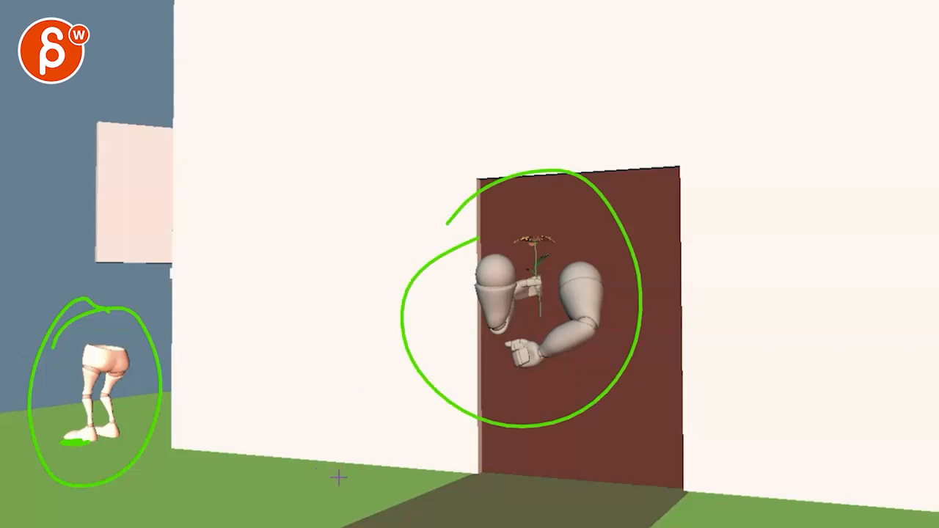
mouse_move(307, 375)
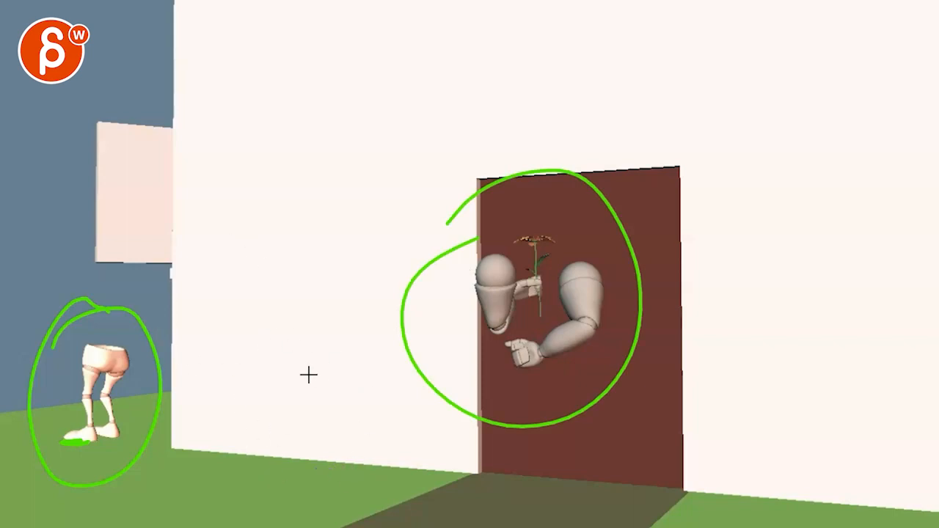
mouse_move(335, 405)
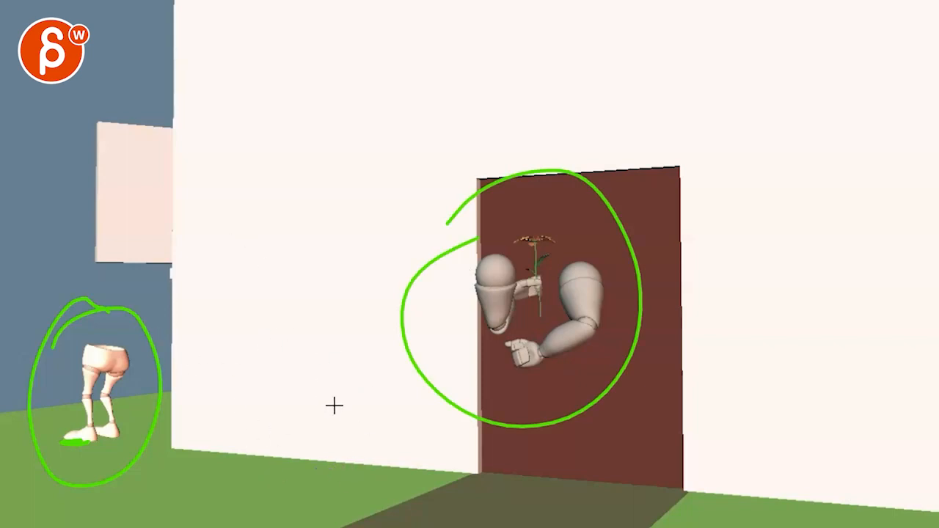
mouse_move(281, 277)
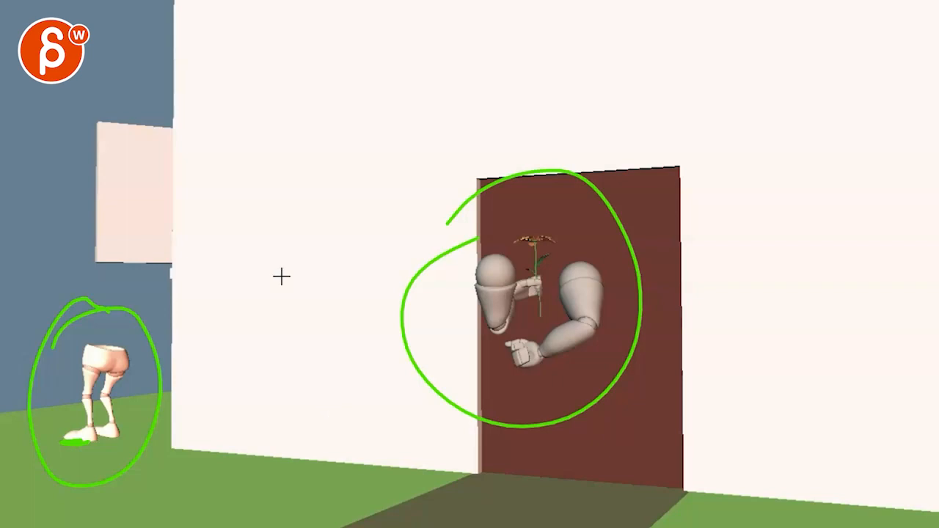
mouse_move(330, 266)
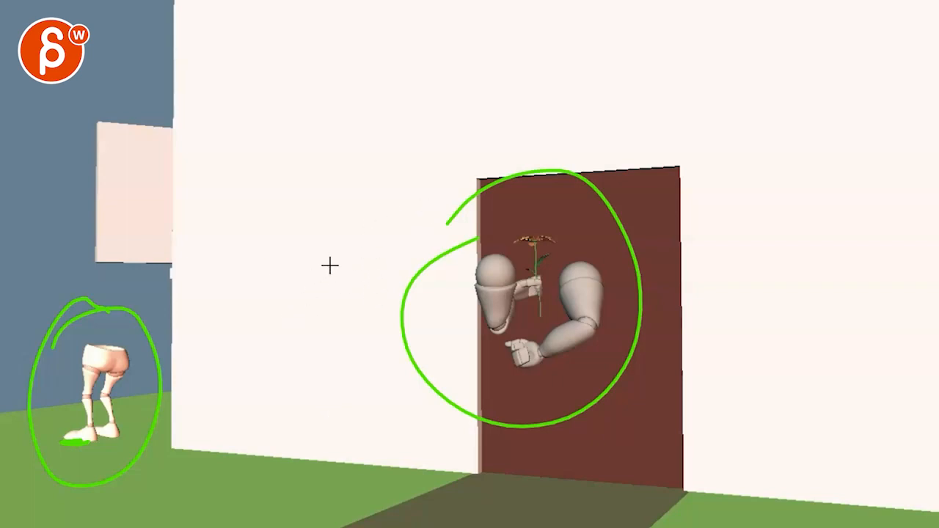